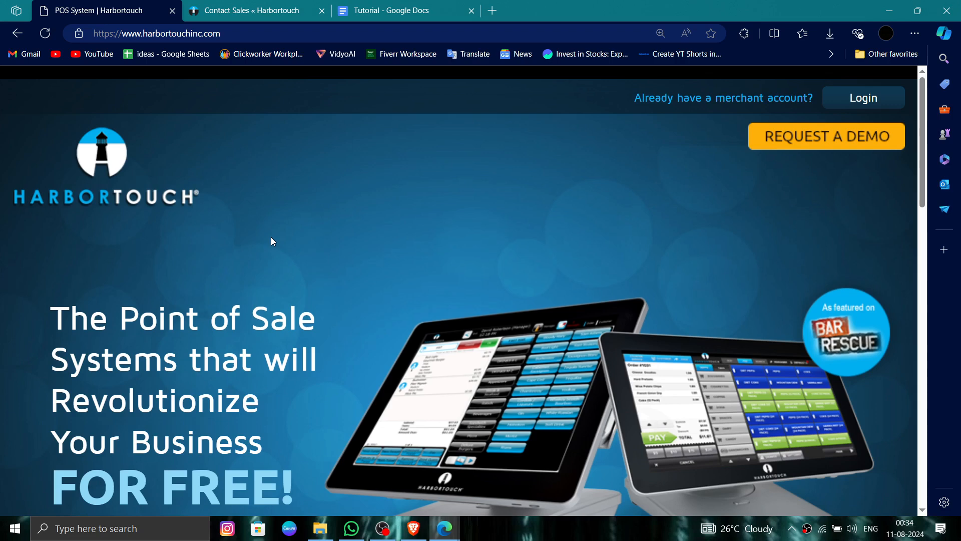
pyautogui.moveTo(430, 470)
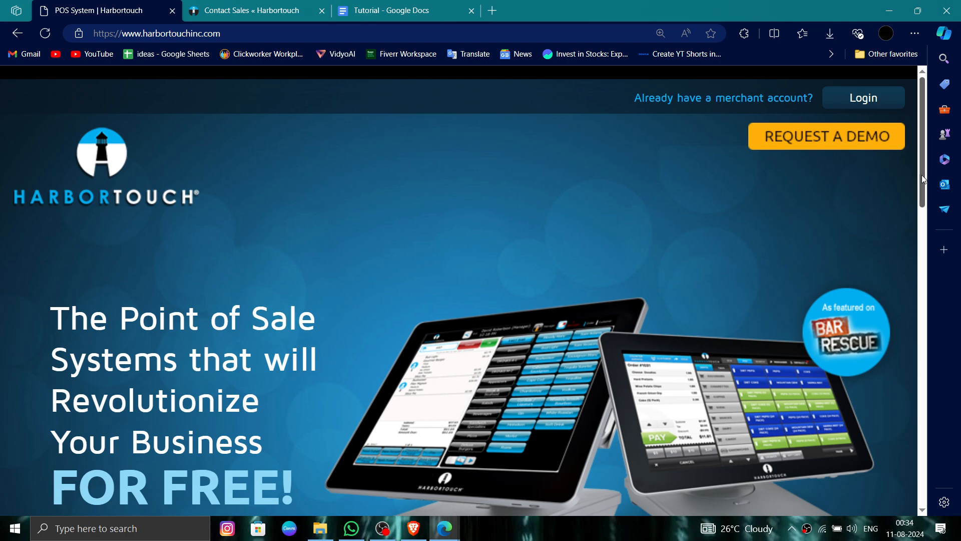
pyautogui.scroll(-3)
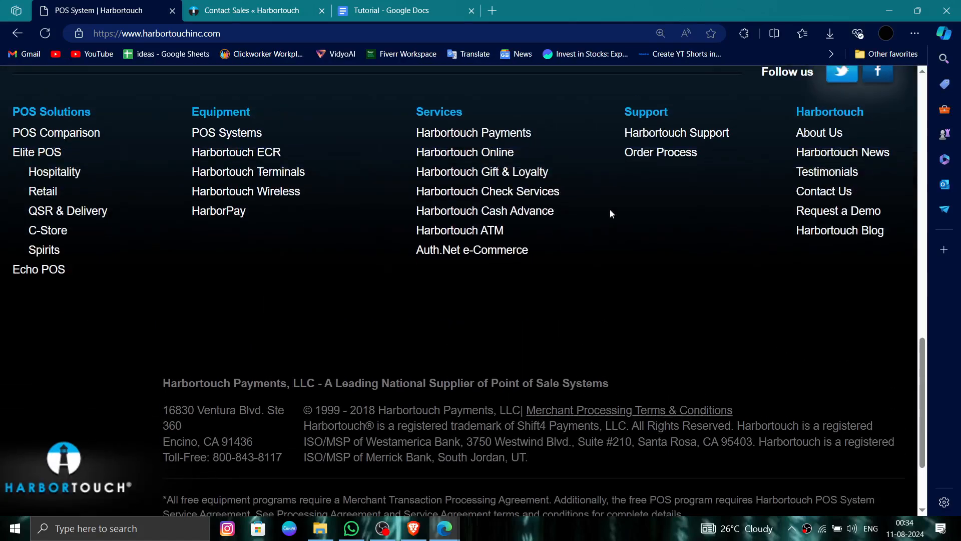
pyautogui.click(251, 10)
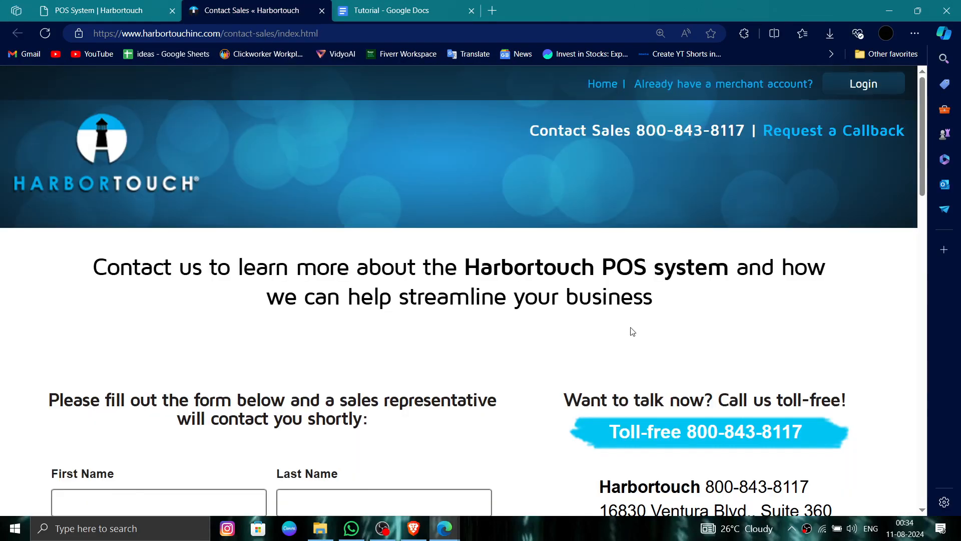
pyautogui.scroll(-3)
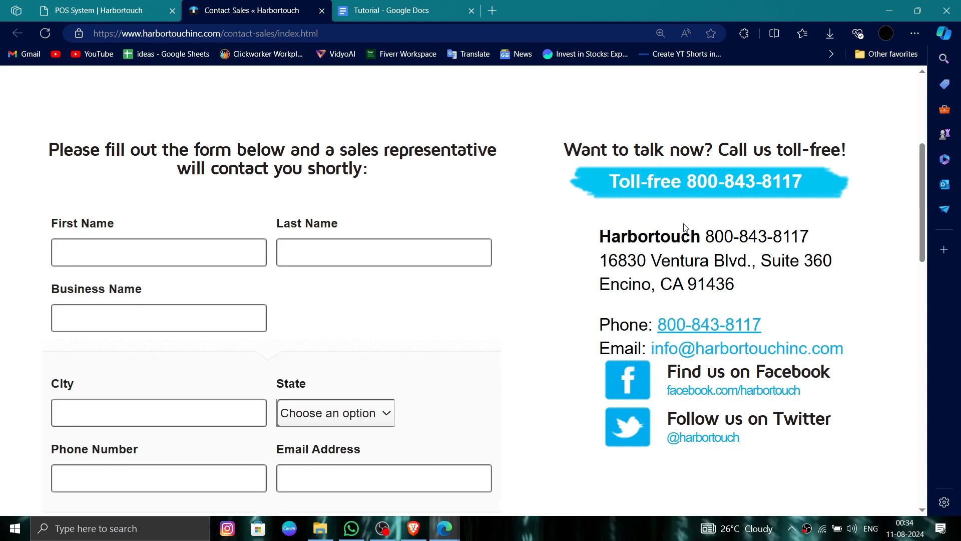
pyautogui.click(98, 10)
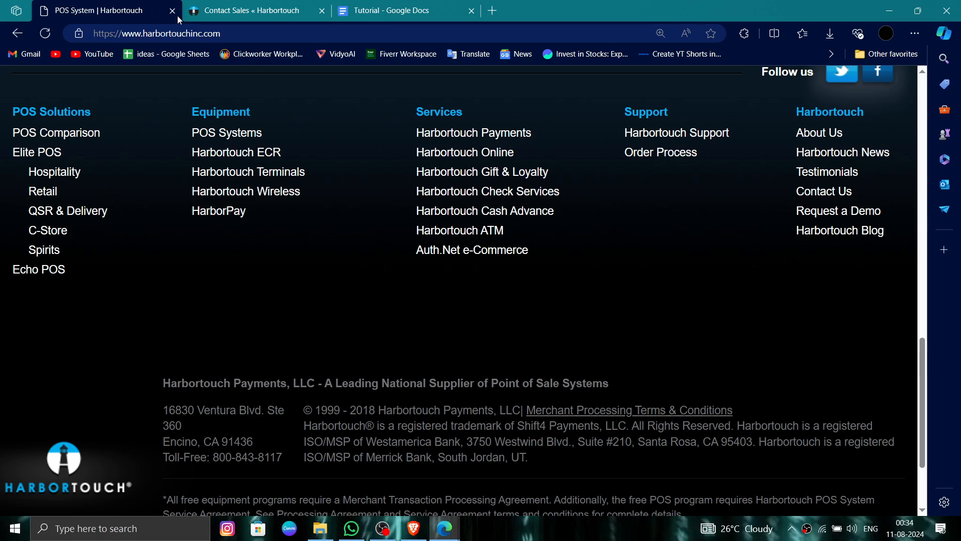
pyautogui.scroll(3)
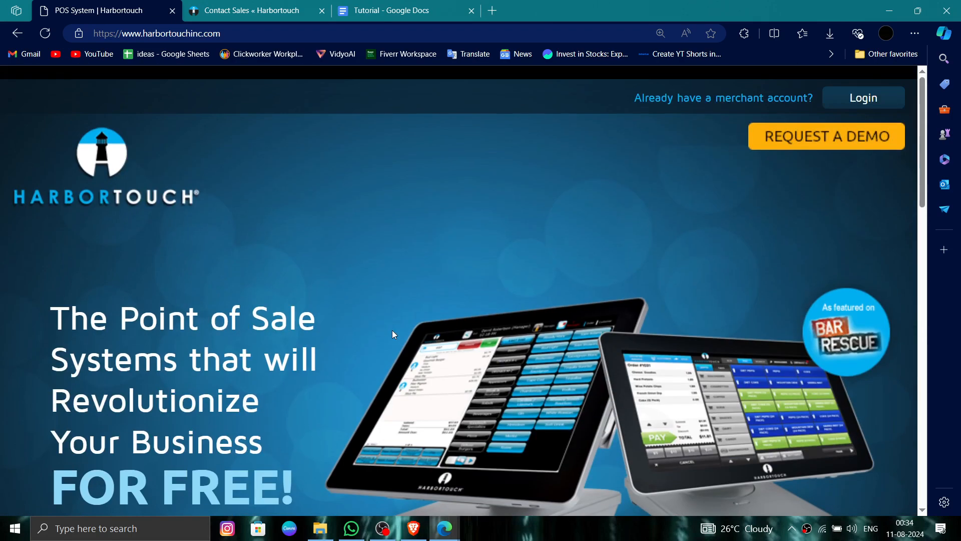